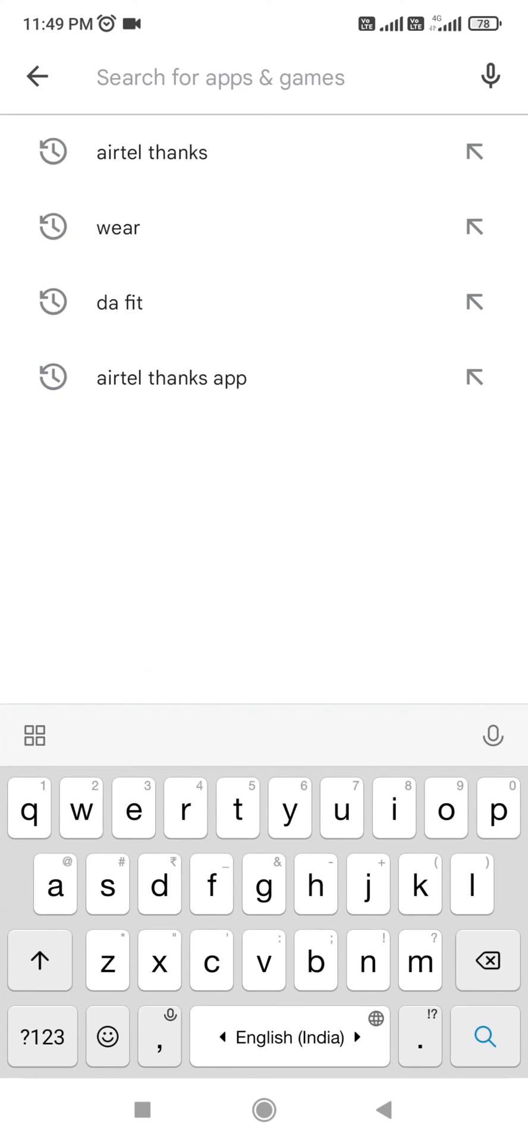
Step: Search again for 'airtel thanks' from the recent search history
left_click(153, 153)
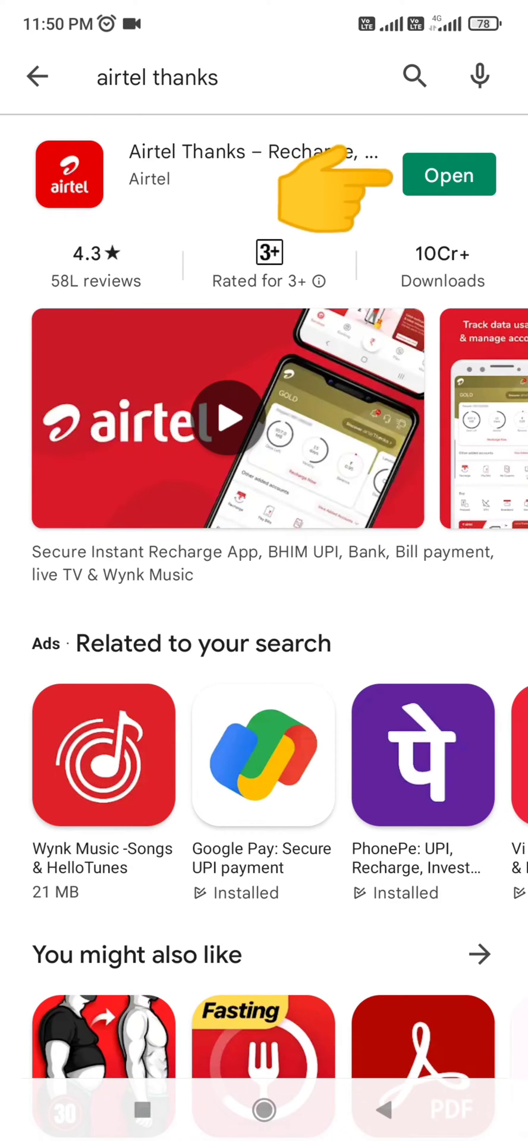
Step: Launch Airtel Thanks and open the landline broadband account from the home screen
left_click(448, 173)
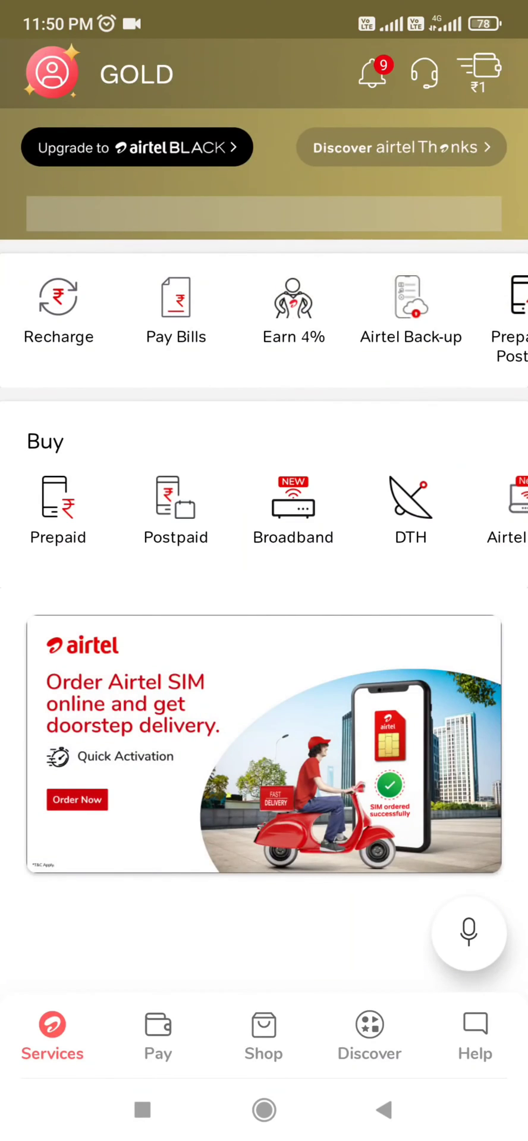
scroll("down", 3)
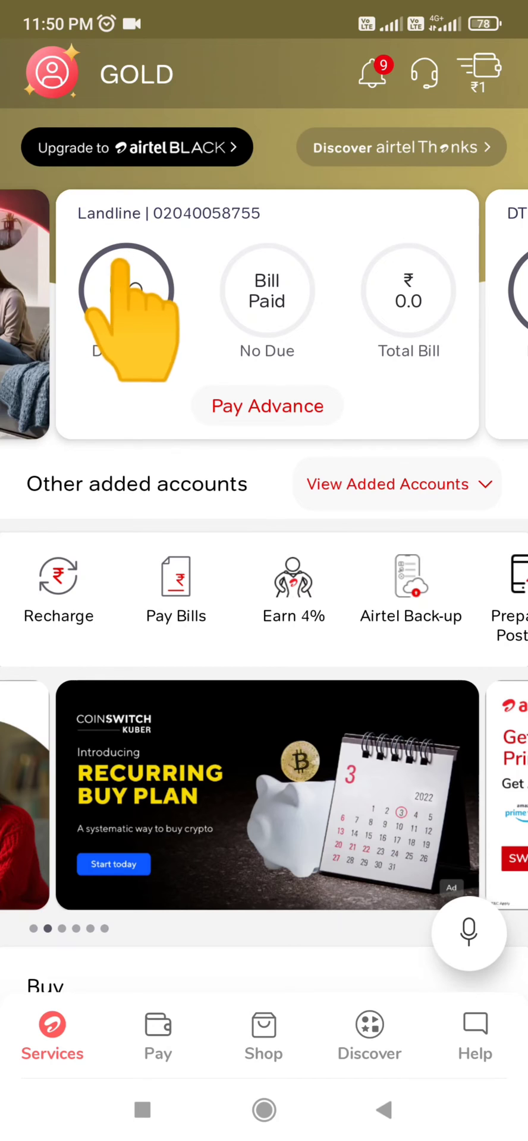
left_click(127, 292)
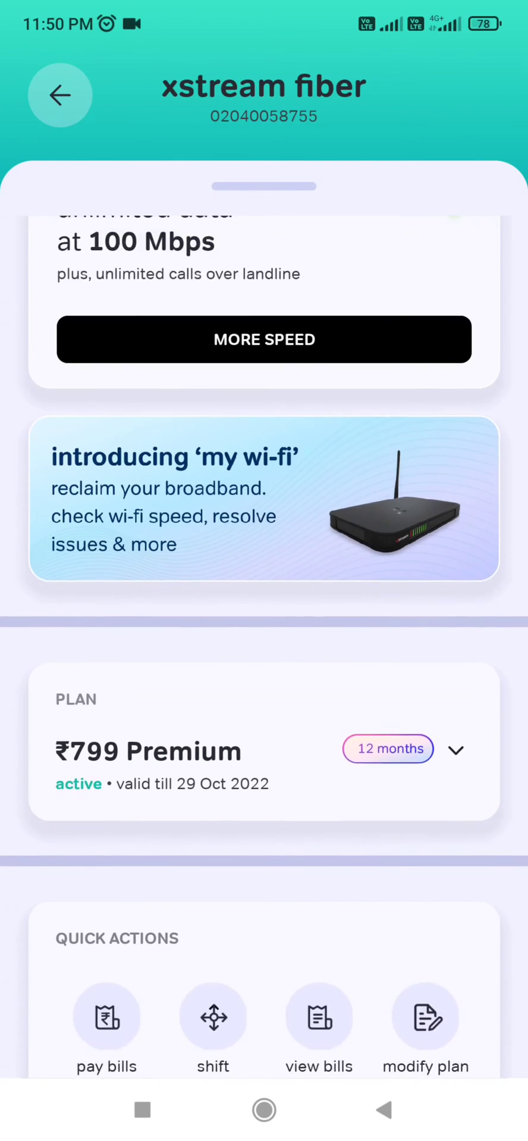
Step: Start a help chat with the bot from the xstream fiber page's 'talk to us' card
scroll("down", 3)
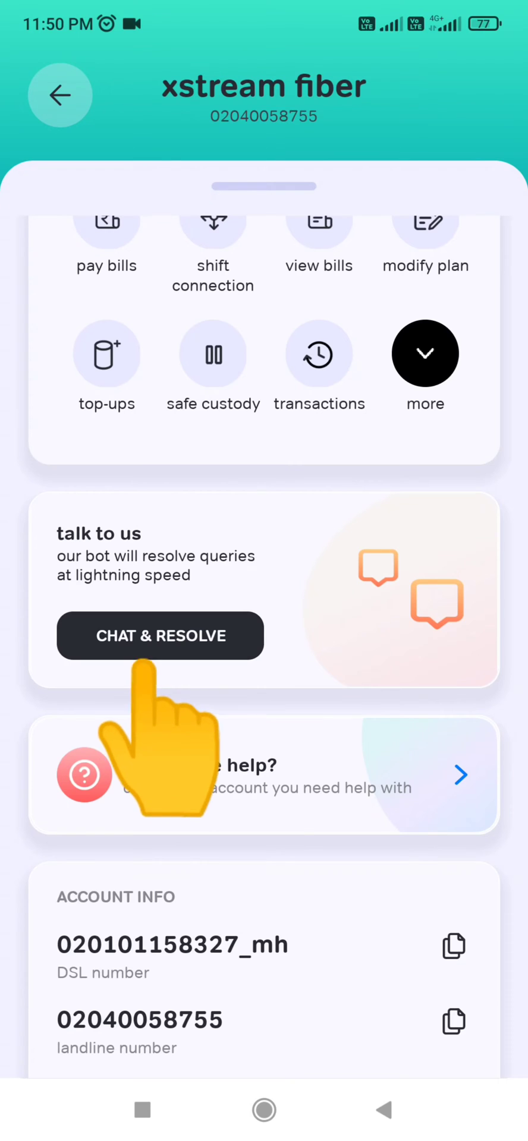
left_click(159, 635)
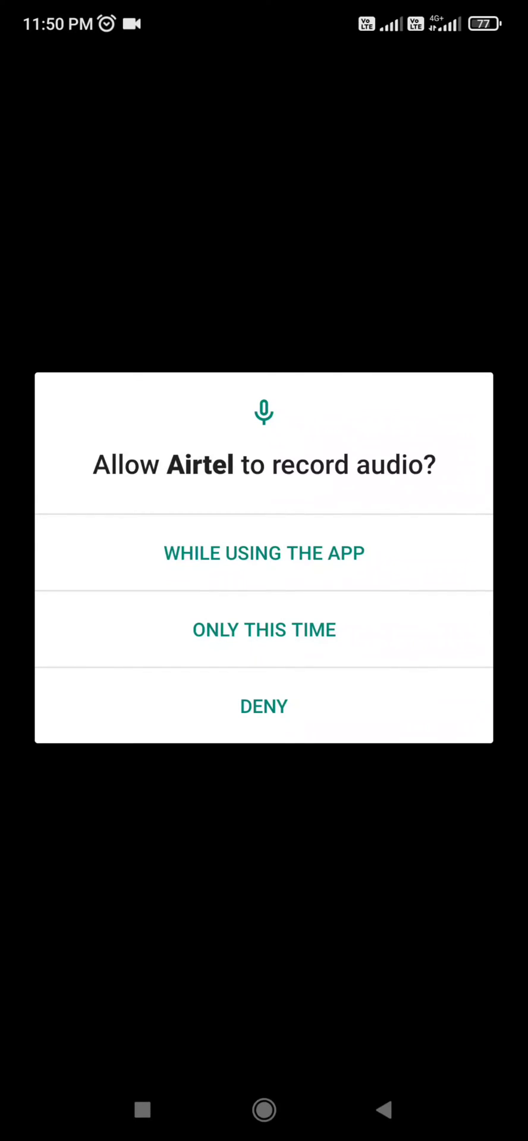
Step: Answer the 'Allow Airtel to record audio?' request to reach the Help chat
left_click(264, 552)
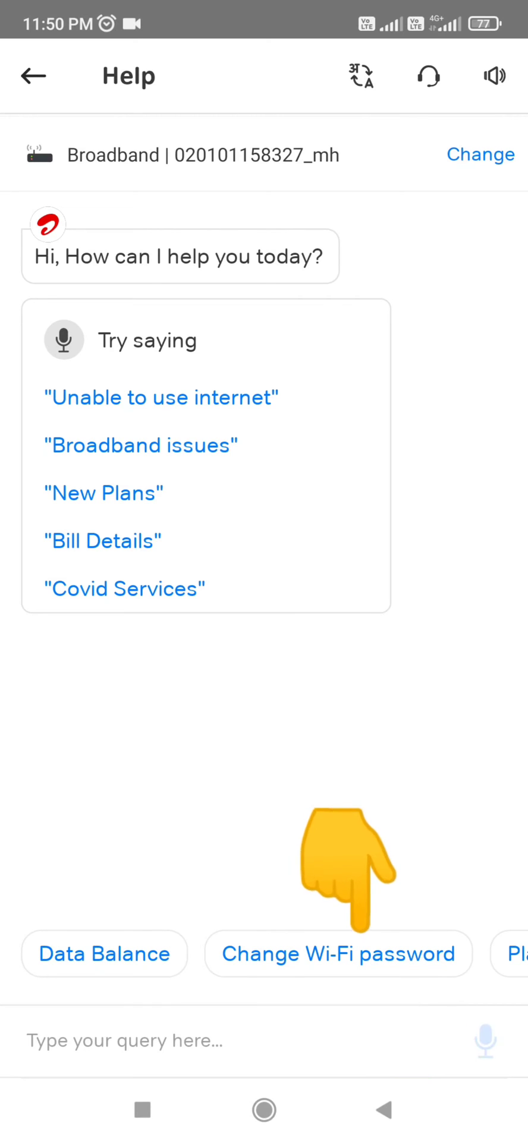
Step: Ask the chat to change the Wi-Fi password and bring up the Wi-Fi Settings form
left_click(480, 1040)
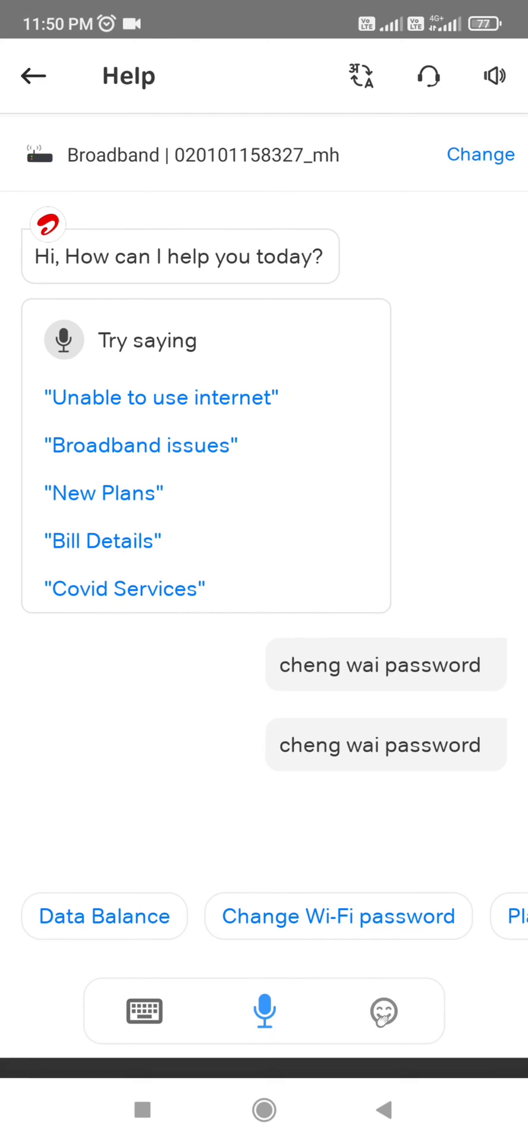
left_click(338, 917)
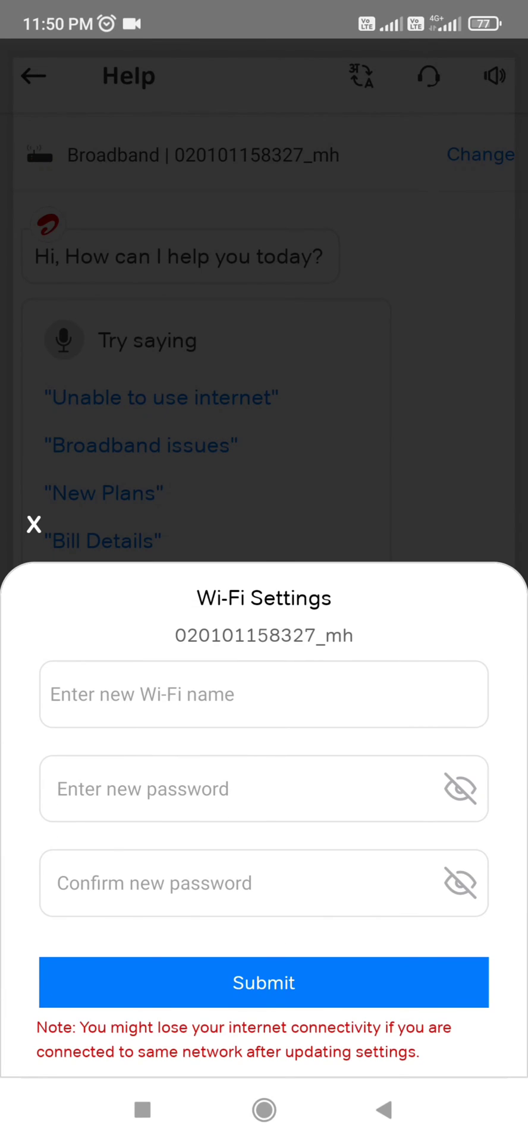